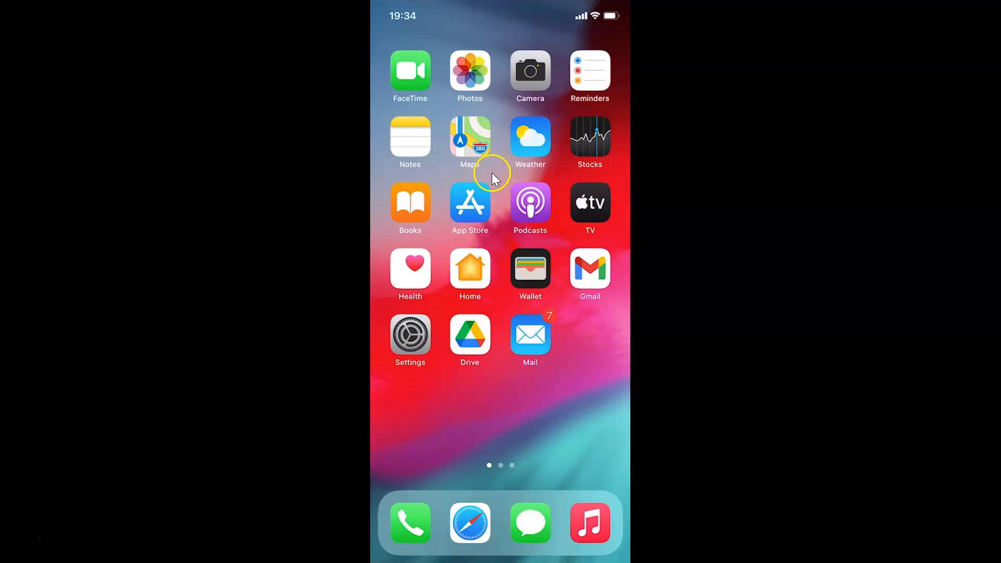
pyautogui.moveTo(487, 178)
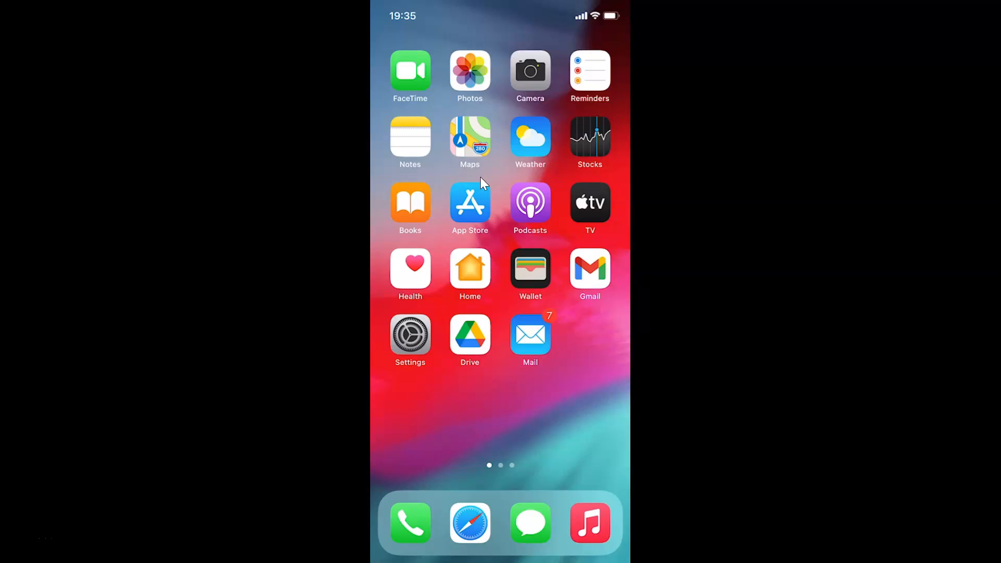
# Open Settings, go to General, and view the About page with device name and model.
pyautogui.click(530, 205)
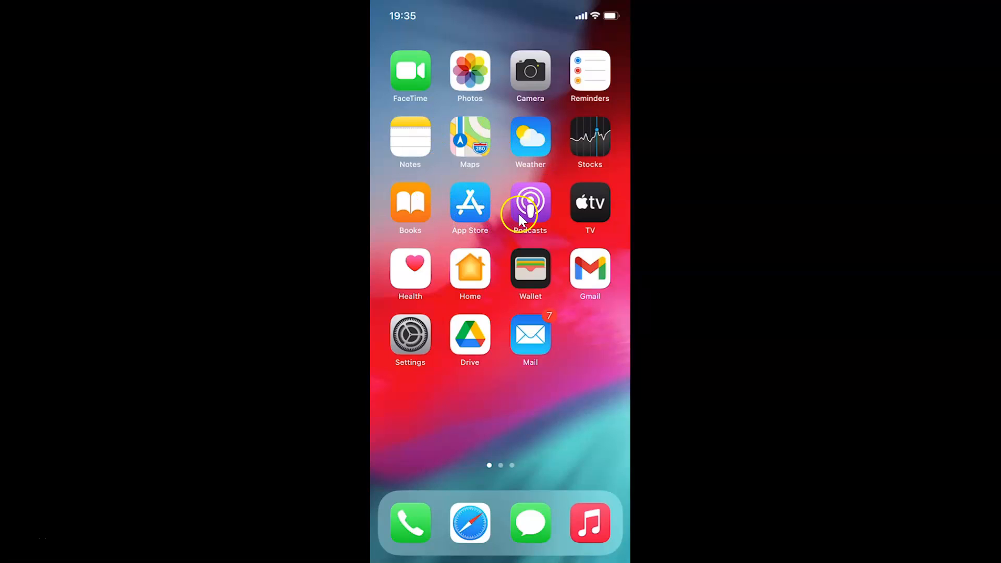
pyautogui.moveTo(490, 225)
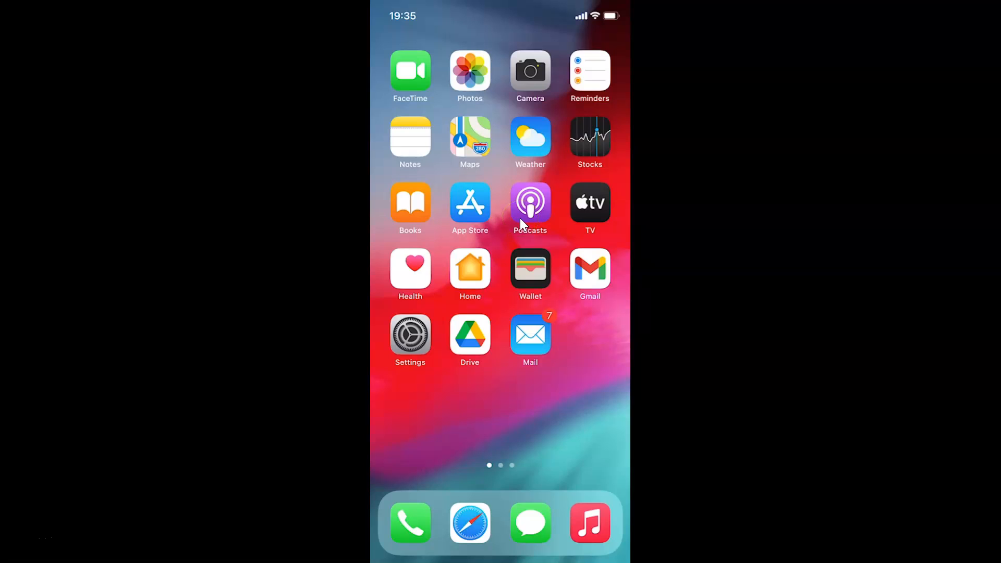
pyautogui.click(410, 333)
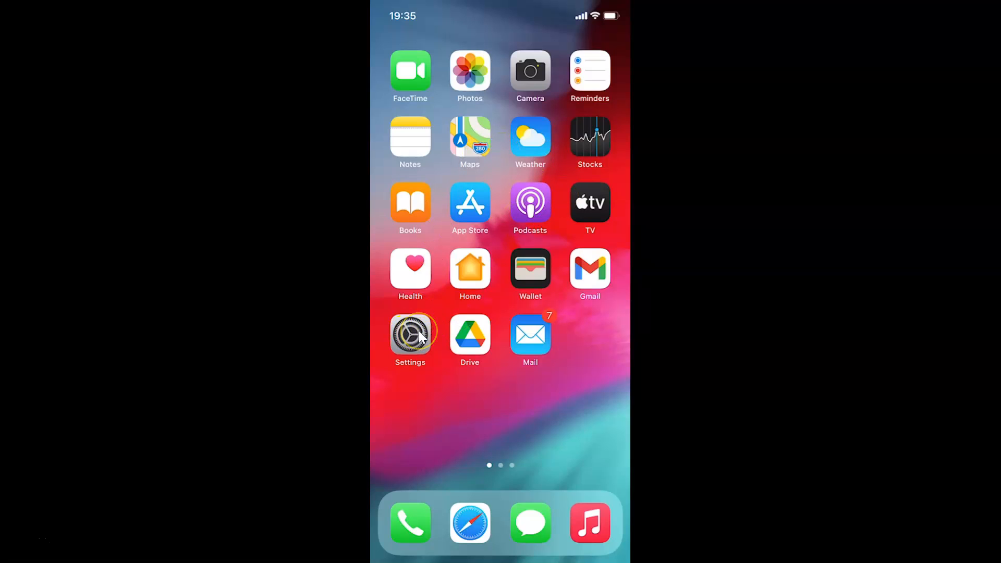
pyautogui.click(410, 334)
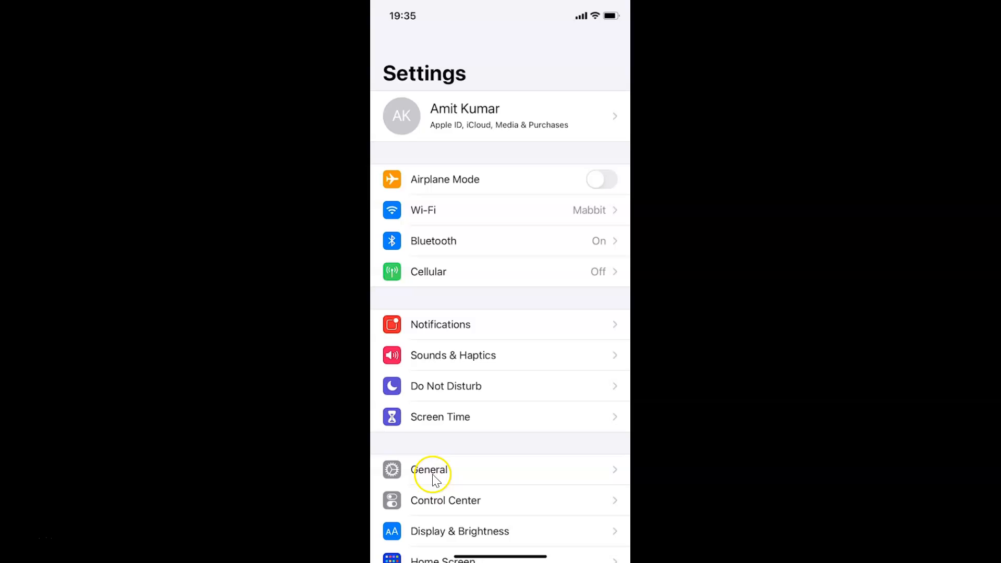
pyautogui.click(430, 469)
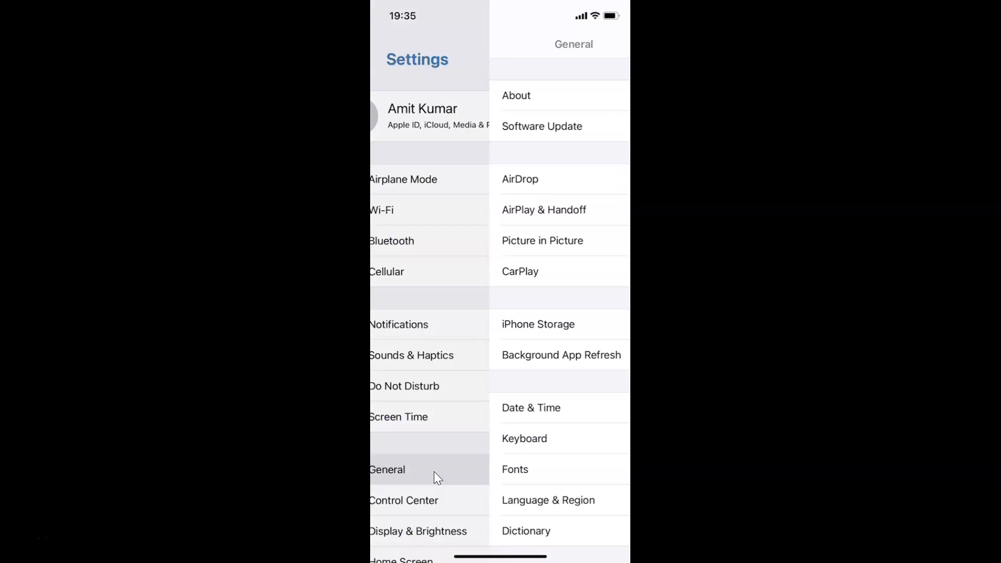
pyautogui.click(387, 470)
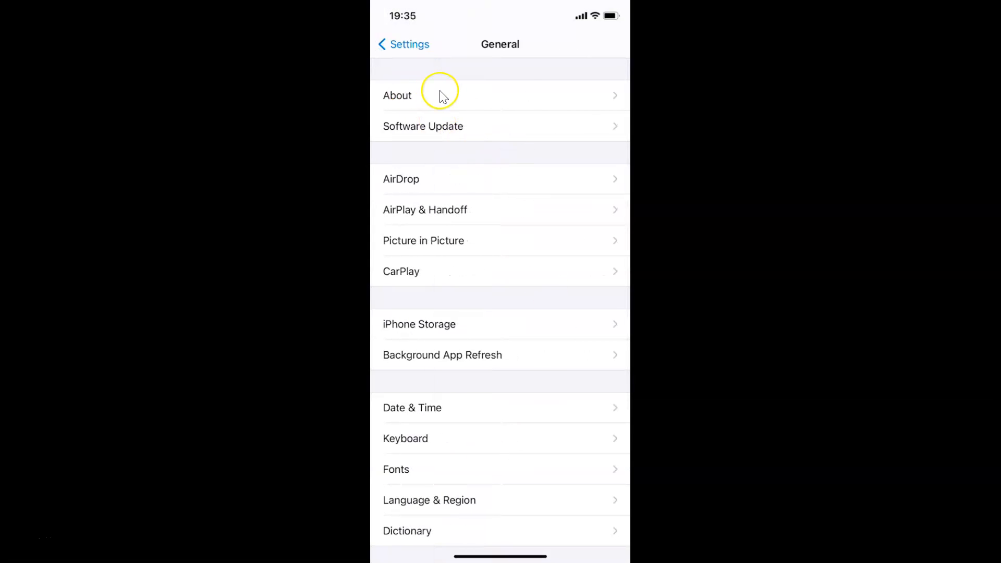
pyautogui.click(447, 95)
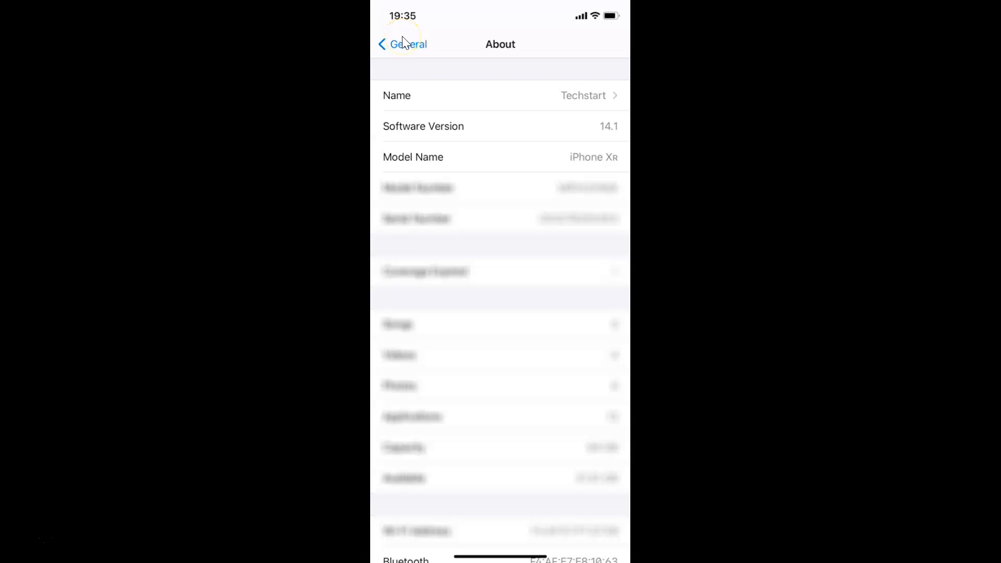
# Return to the main Settings list and open Face ID & Passcode.
pyautogui.click(403, 44)
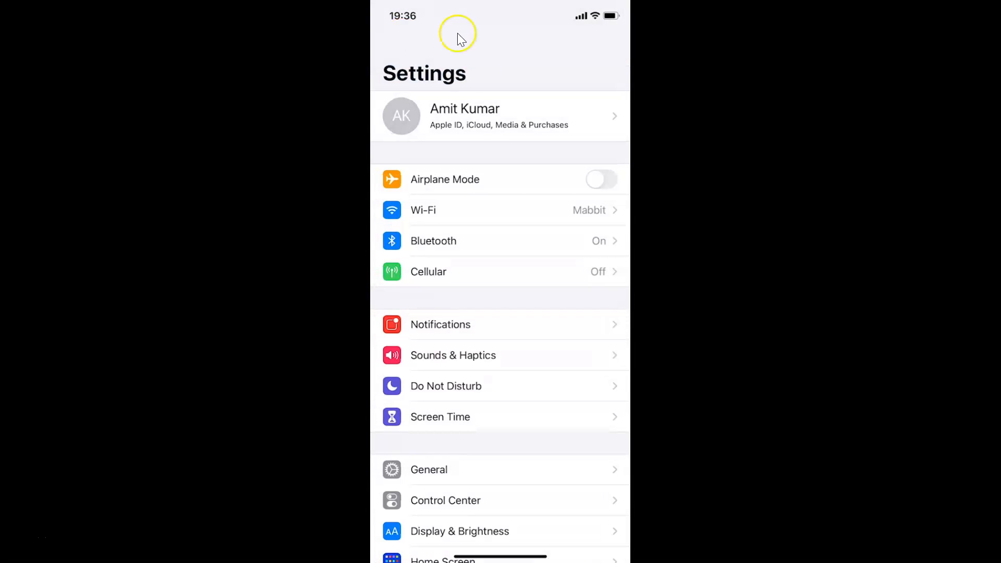
pyautogui.moveTo(504, 169)
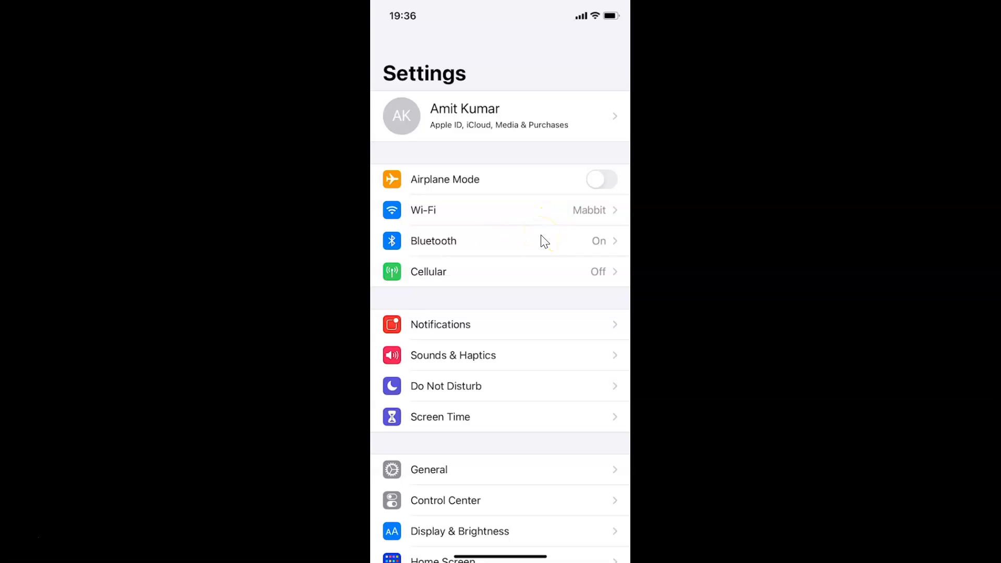
pyautogui.scroll(-3)
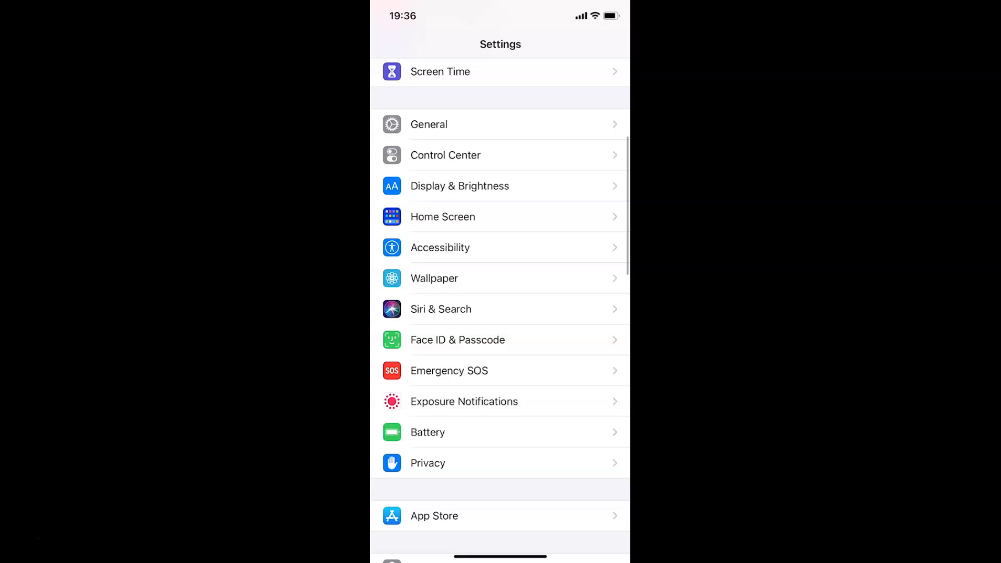
pyautogui.moveTo(498, 353)
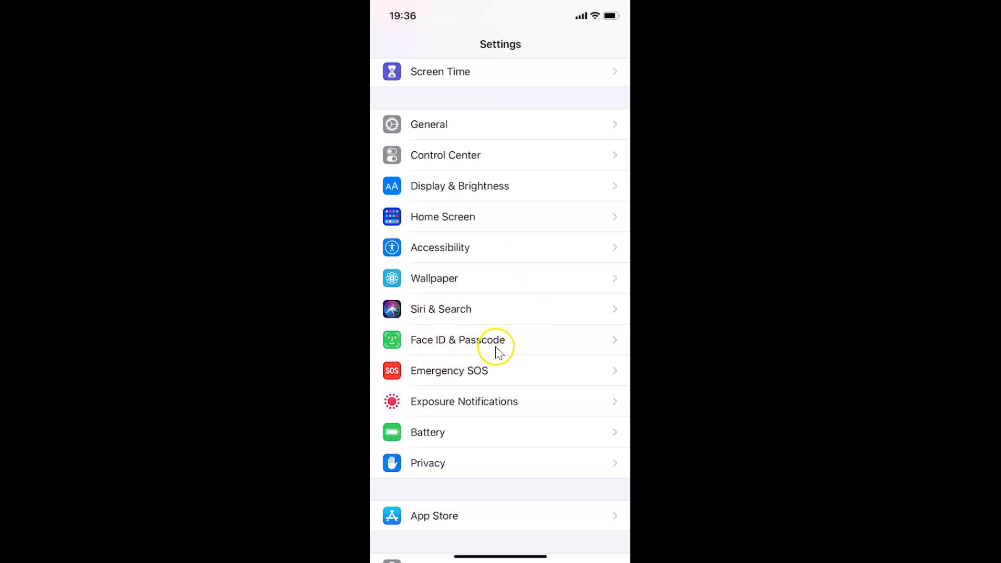
pyautogui.click(458, 340)
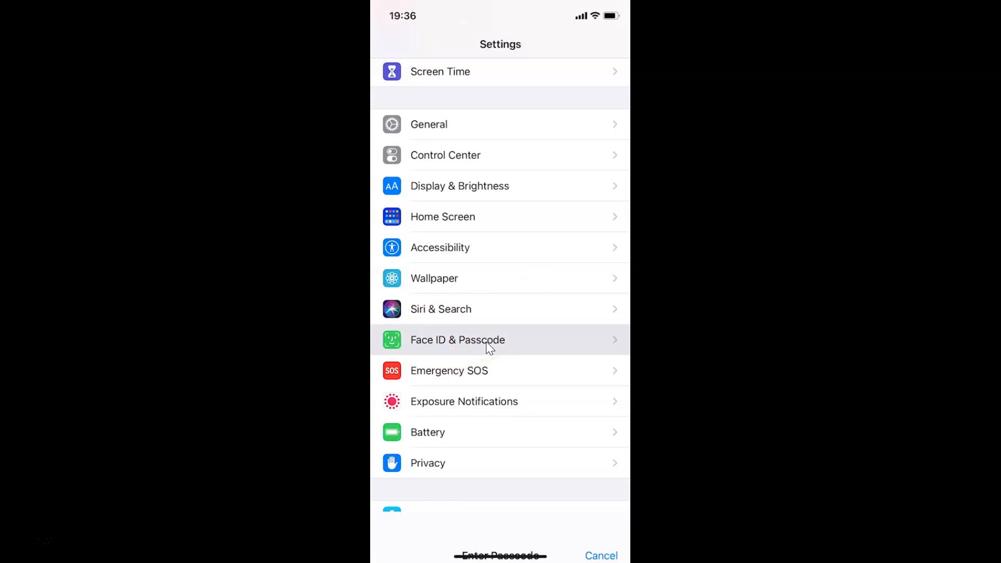
# Bring up the Enter Passcode screen for Face ID & Passcode.
pyautogui.click(458, 340)
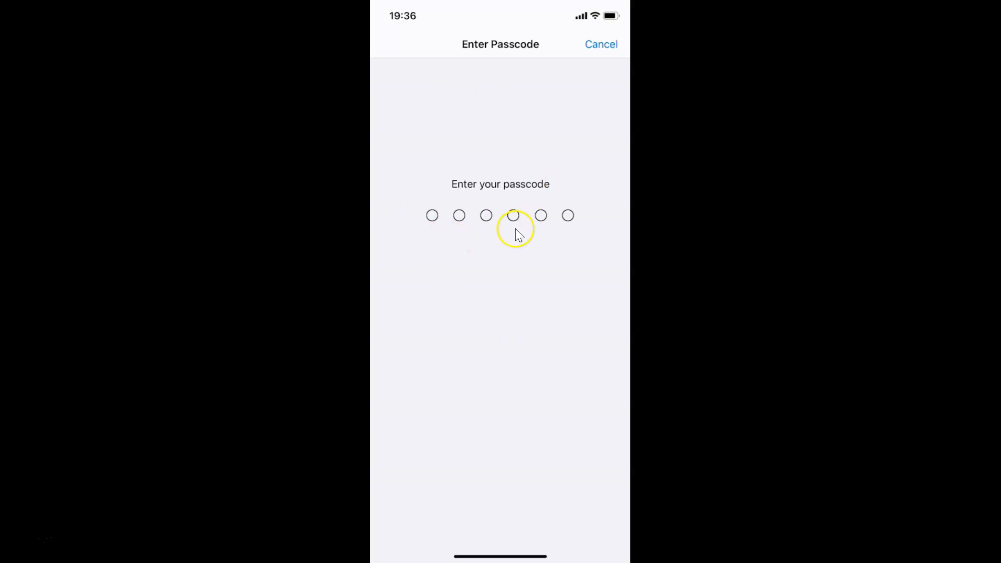
pyautogui.moveTo(481, 248)
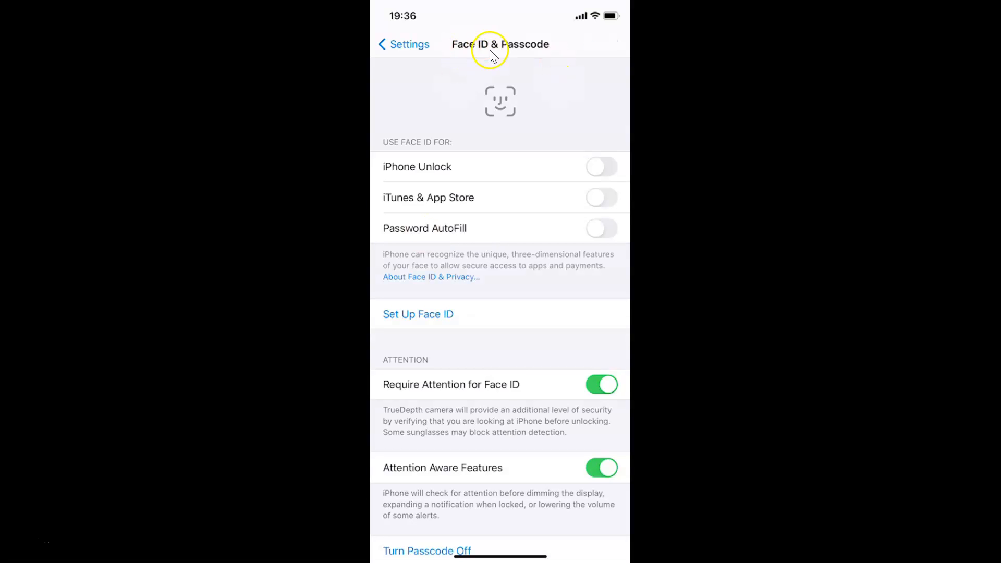
pyautogui.moveTo(534, 173)
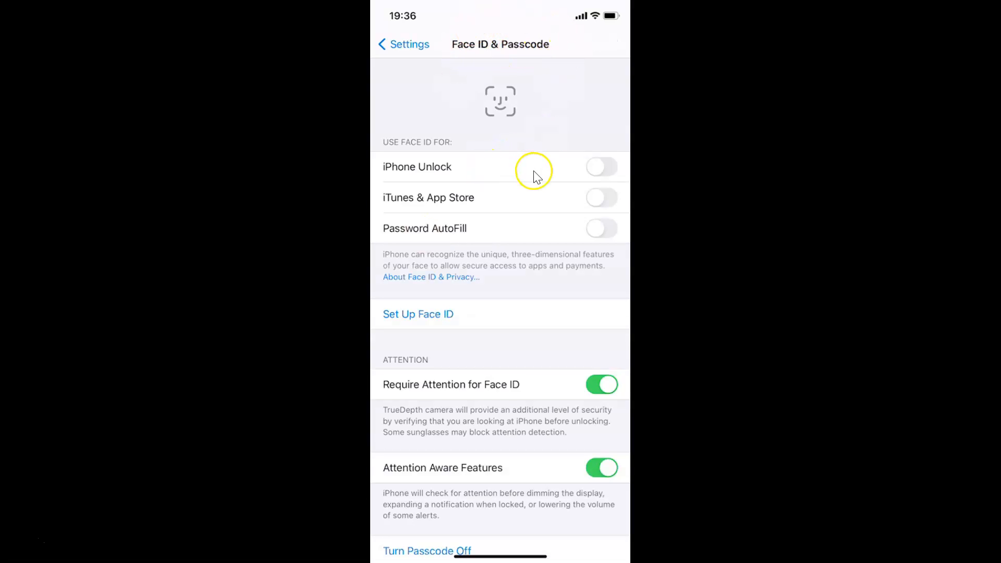
pyautogui.moveTo(536, 194)
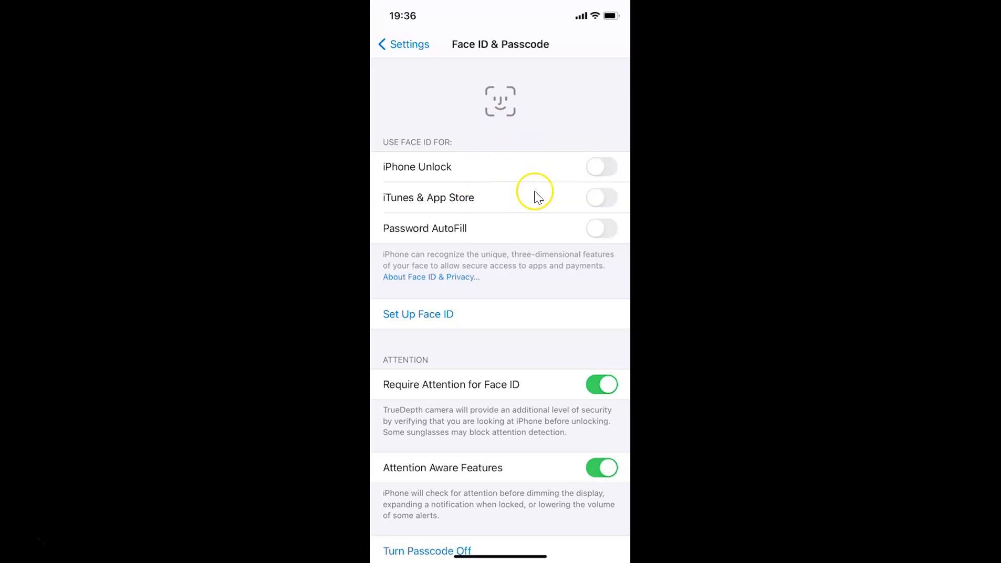
# Scroll down Face ID & Passcode to the lock-screen access and Erase Data options.
pyautogui.scroll(-3)
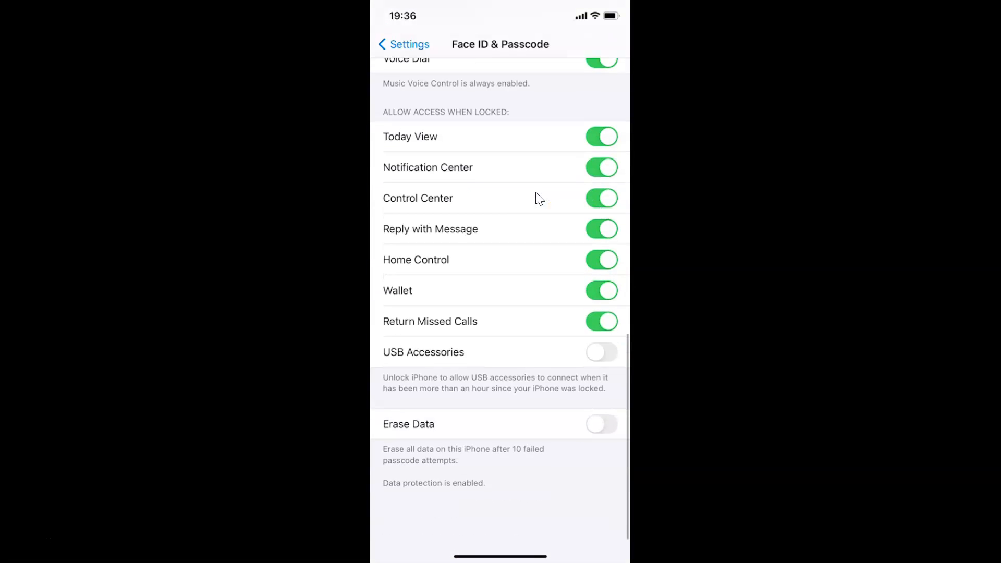
pyautogui.scroll(-3)
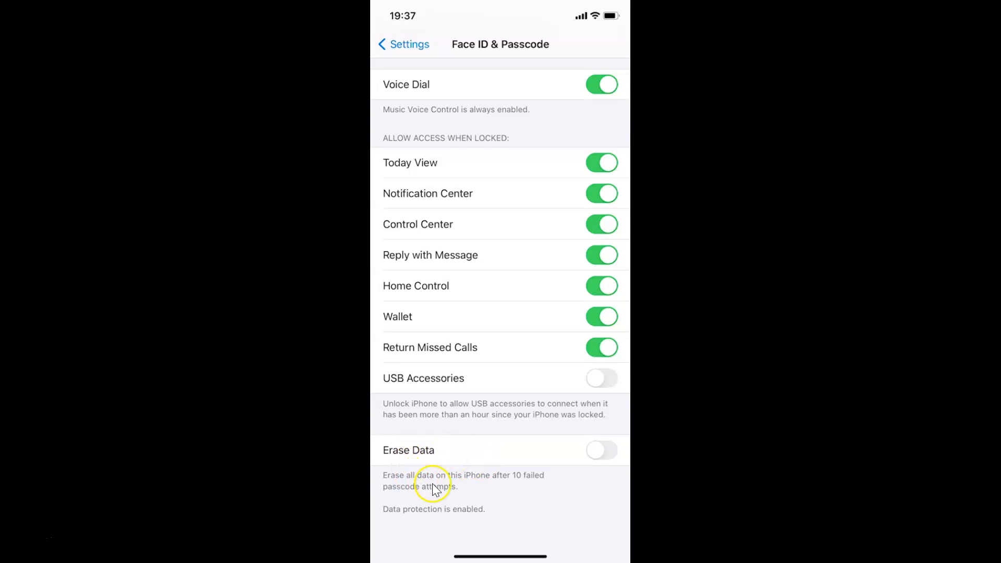
pyautogui.moveTo(483, 487)
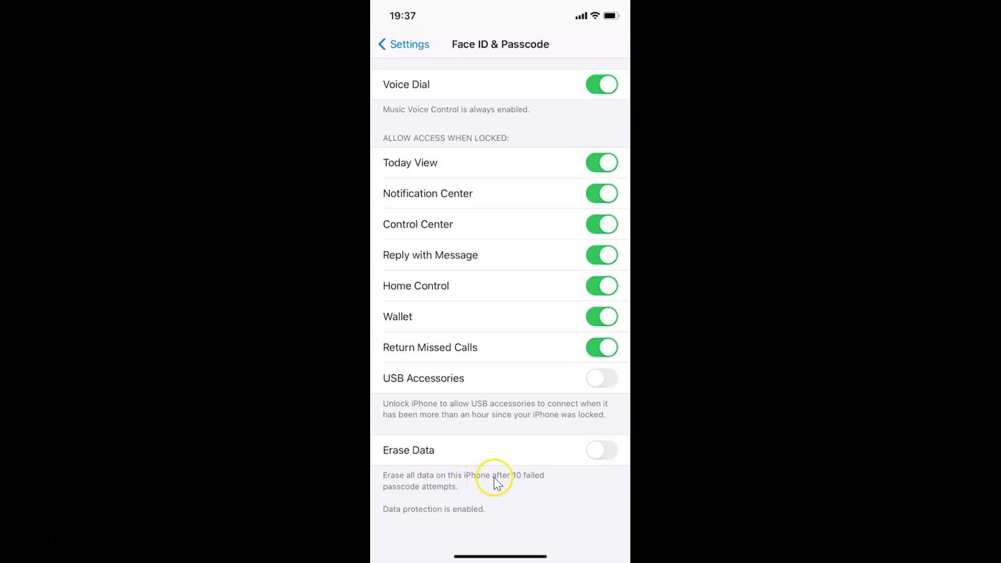
pyautogui.moveTo(439, 495)
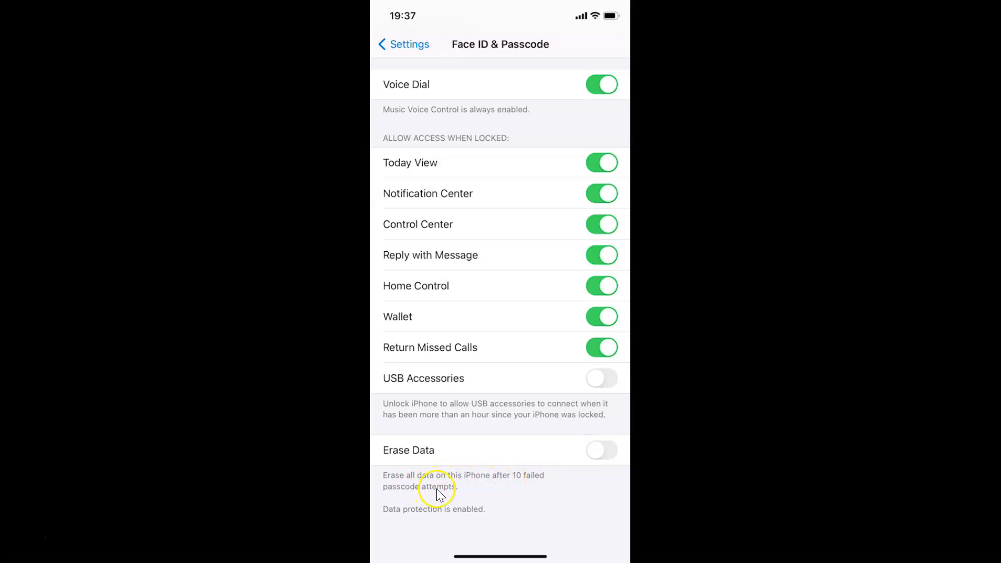
pyautogui.moveTo(586, 476)
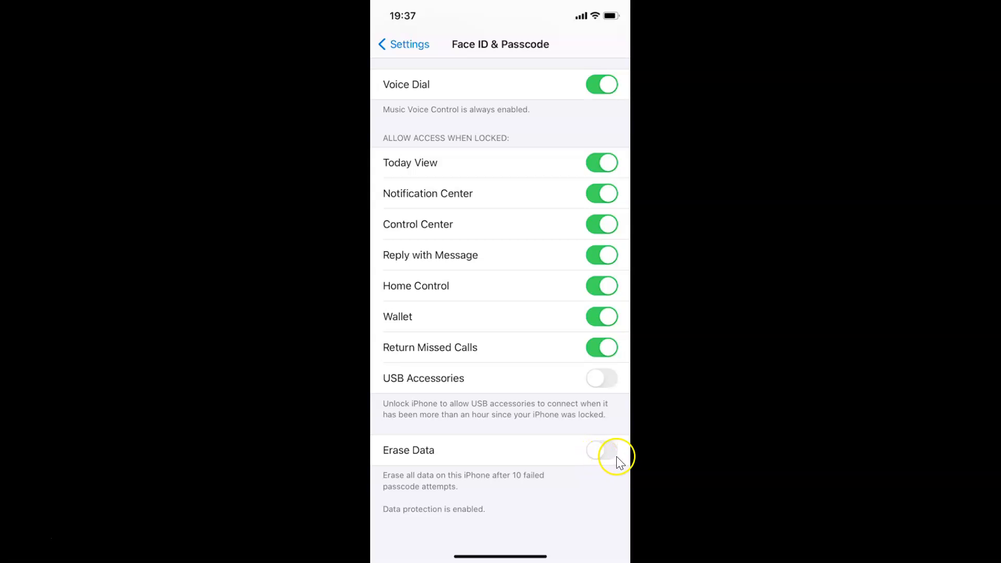
# Switch on Erase Data and confirm Enable in the prompt.
pyautogui.click(600, 449)
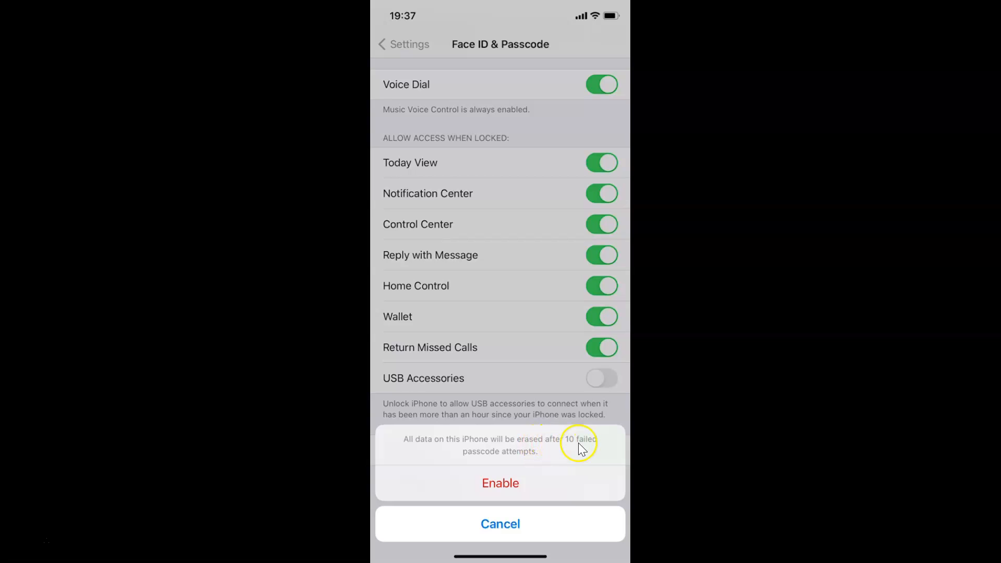
pyautogui.moveTo(557, 462)
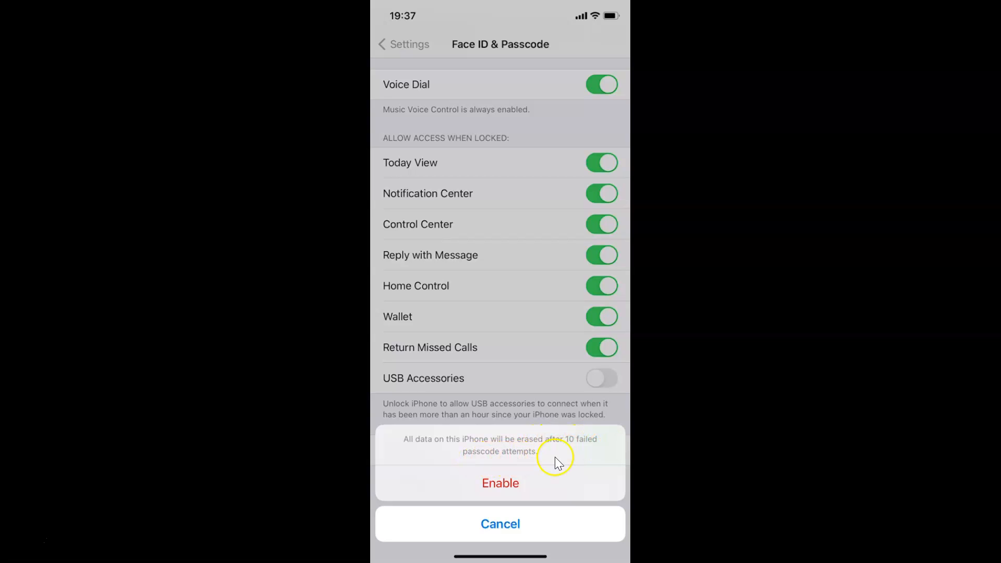
pyautogui.moveTo(571, 438)
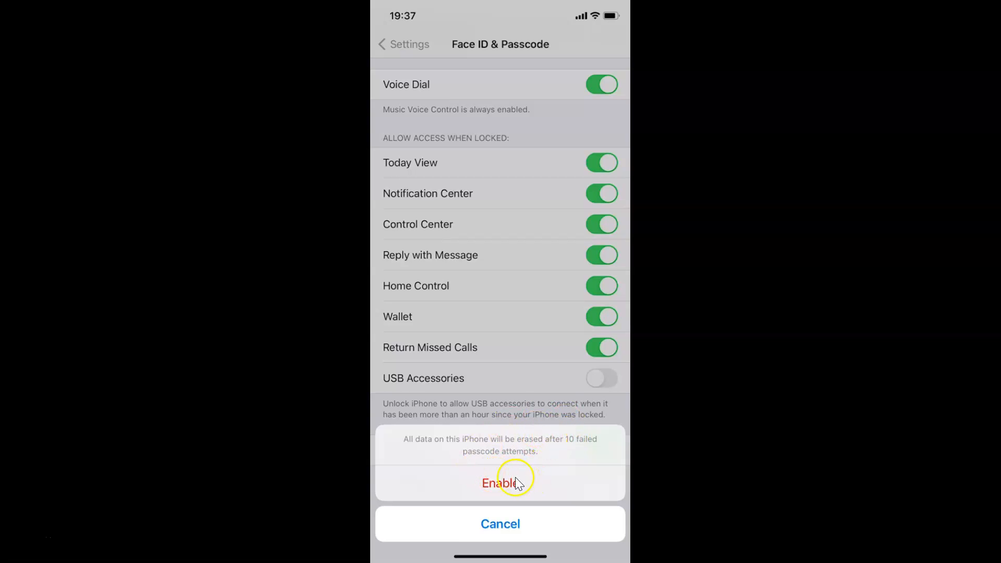
pyautogui.moveTo(552, 445)
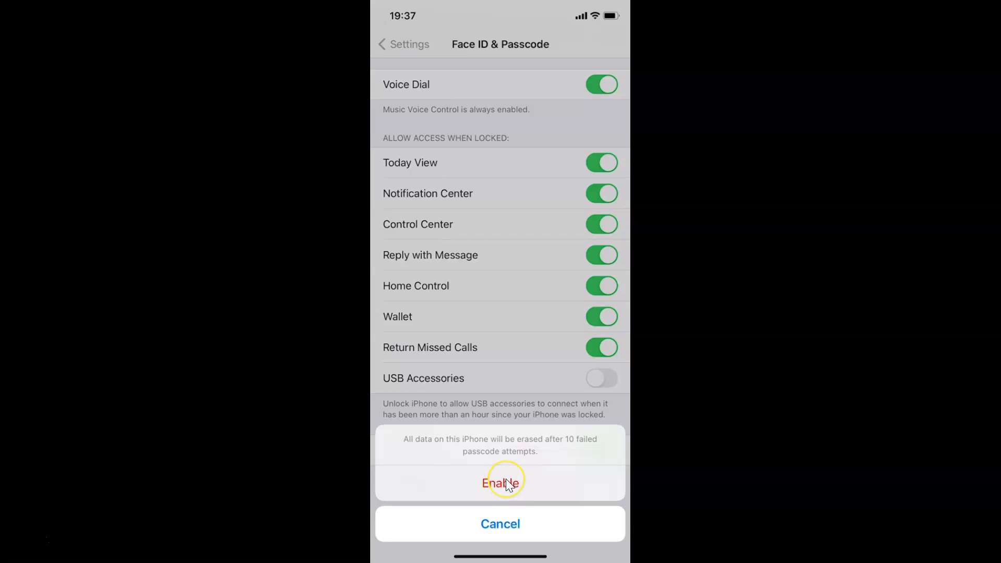
pyautogui.click(500, 482)
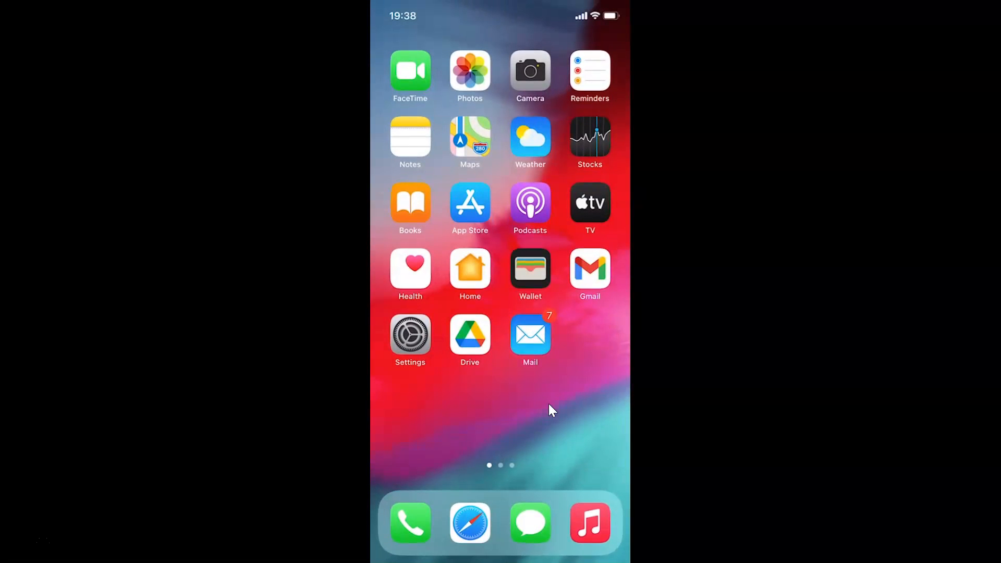
pyautogui.moveTo(500, 283)
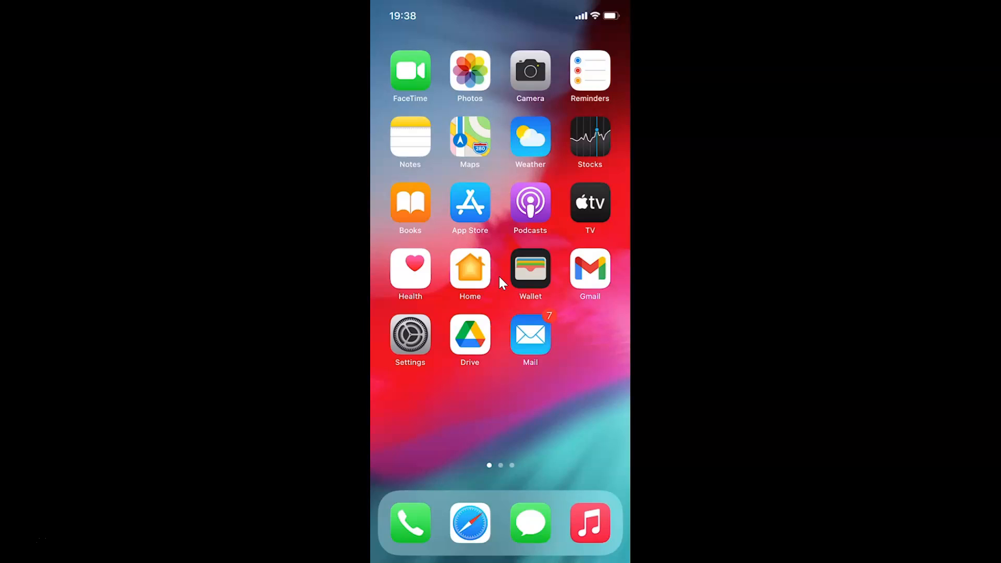
pyautogui.moveTo(502, 284)
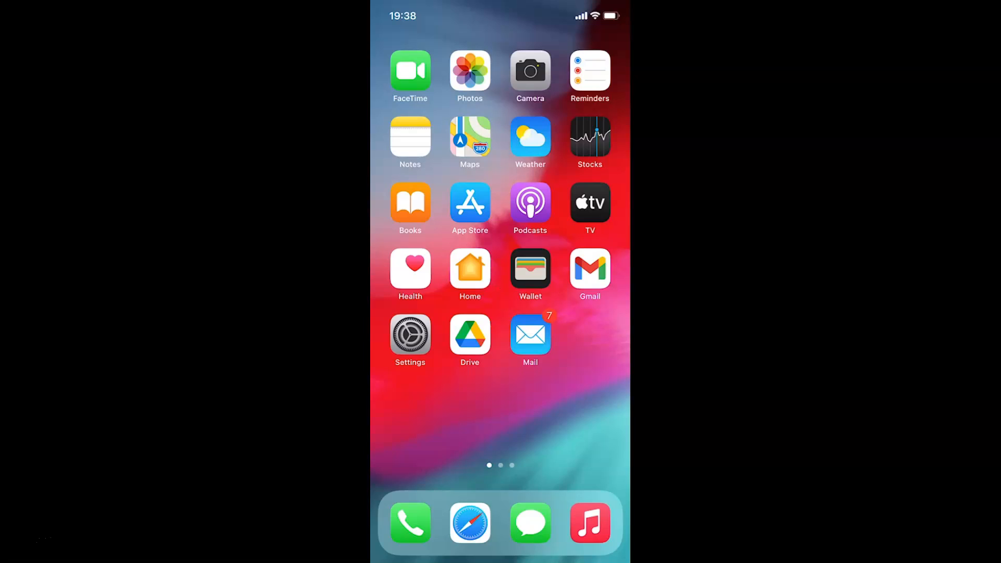